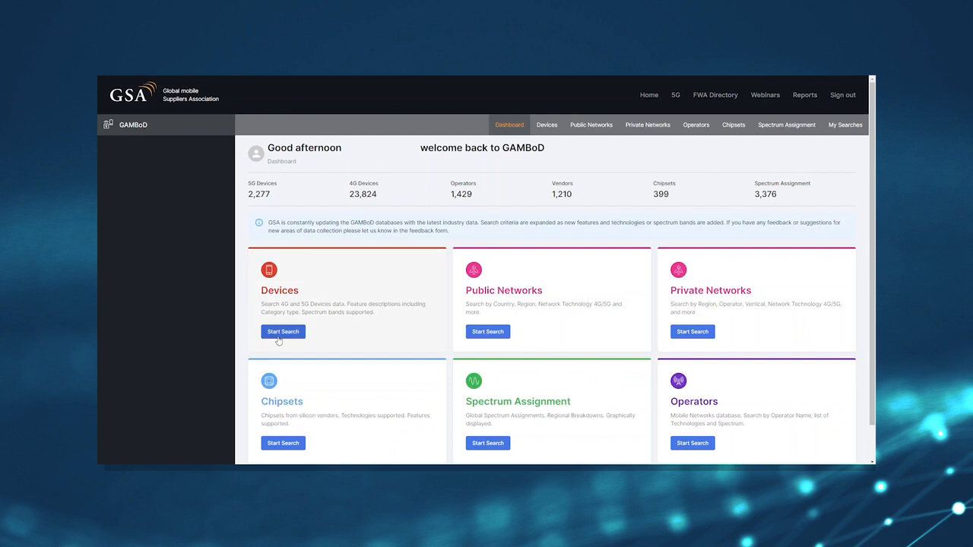
Open the 26,102-device search, toggle the Chipset, Commercial and Availability columns, and scroll to the pager
left_click(283, 331)
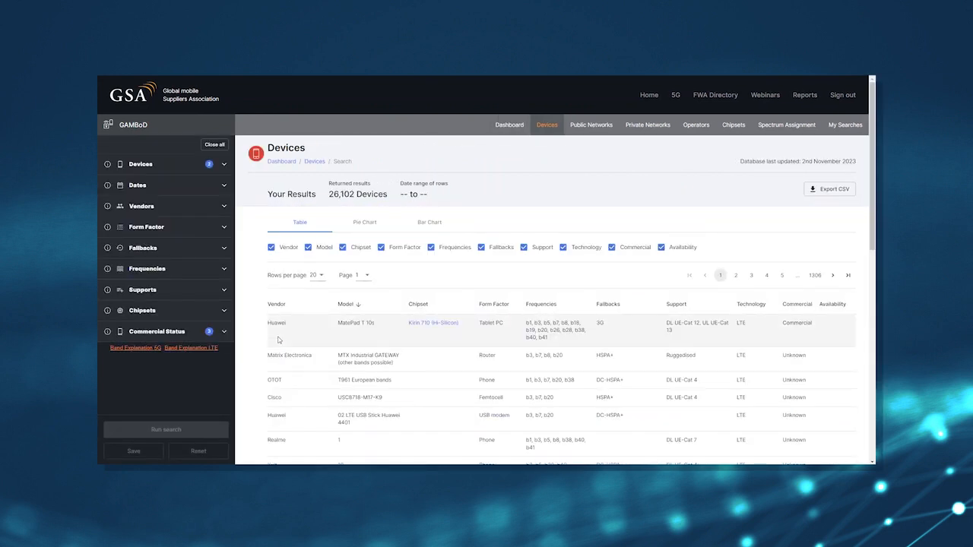
left_click(343, 247)
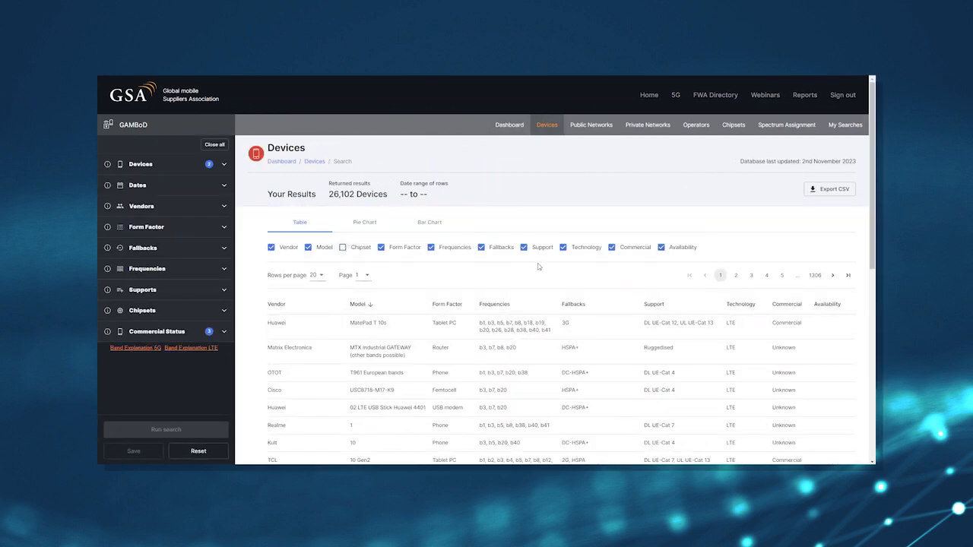
left_click(612, 247)
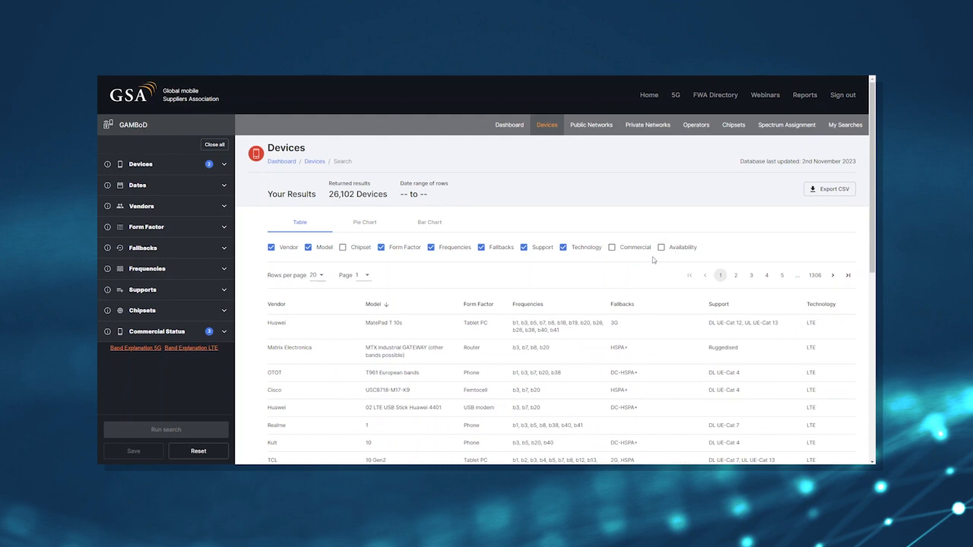
scroll("down", 3)
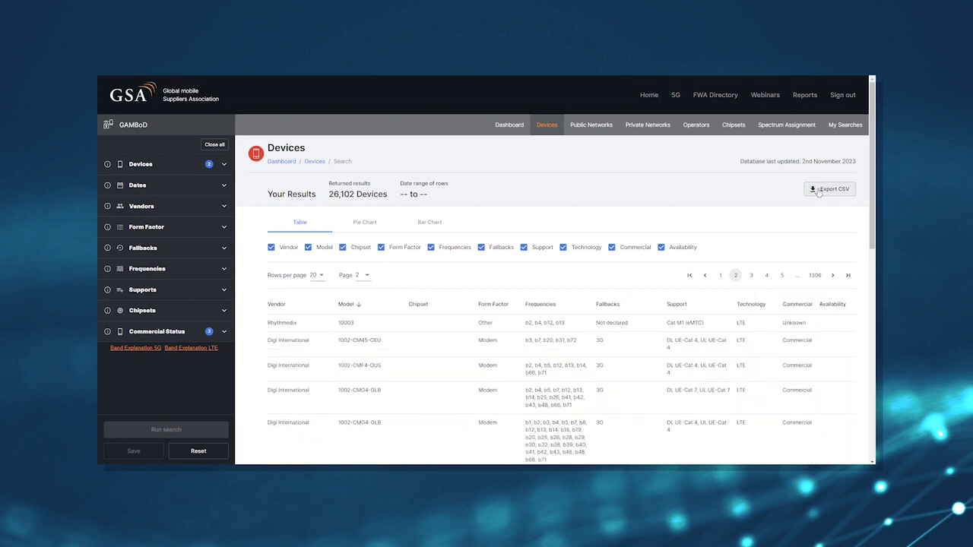
View the device results as a vendor pie chart, then as a quarterly device-growth bar chart
left_click(364, 222)
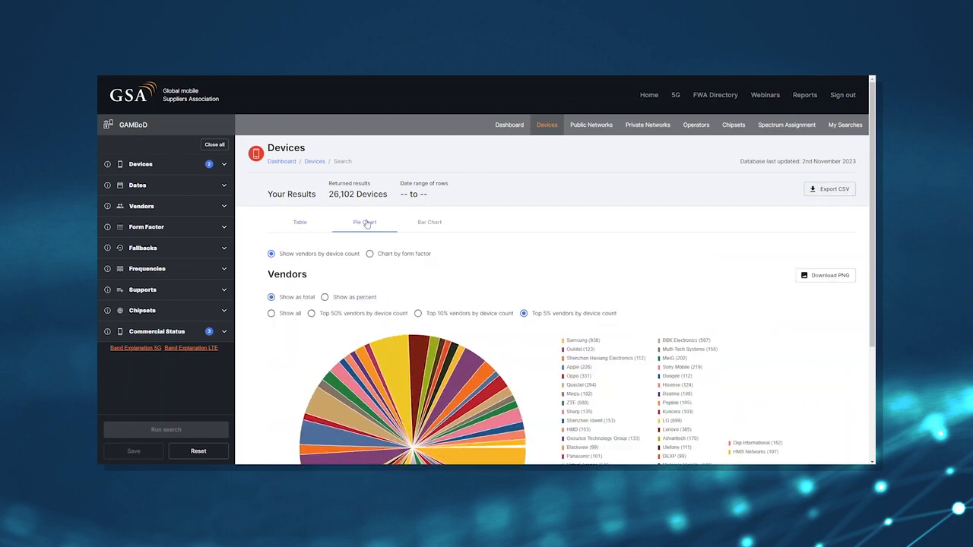
scroll("down", 3)
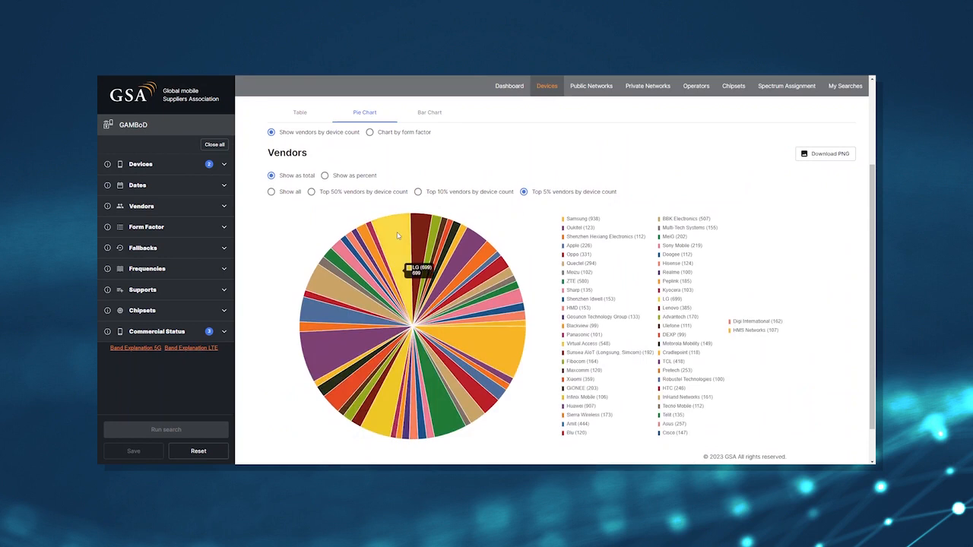
mouse_move(336, 348)
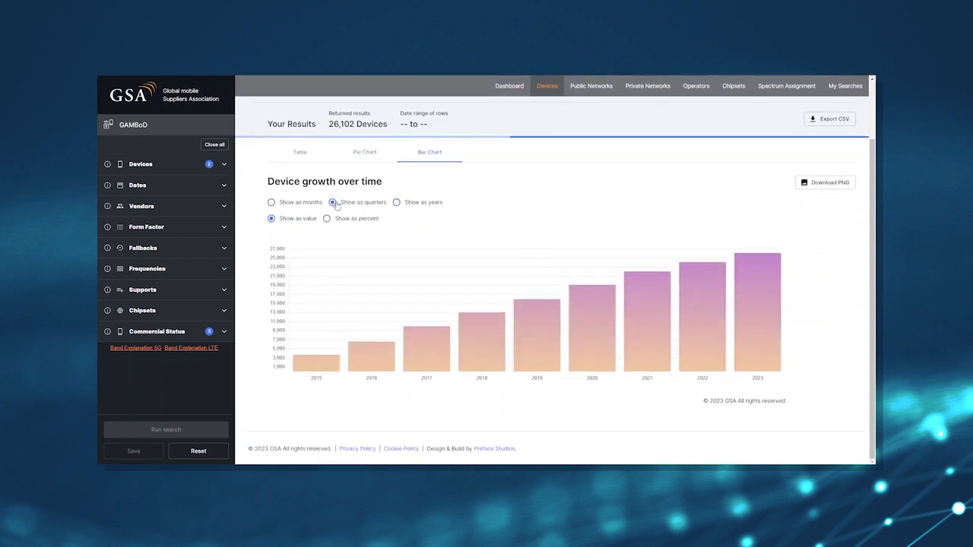
left_click(333, 202)
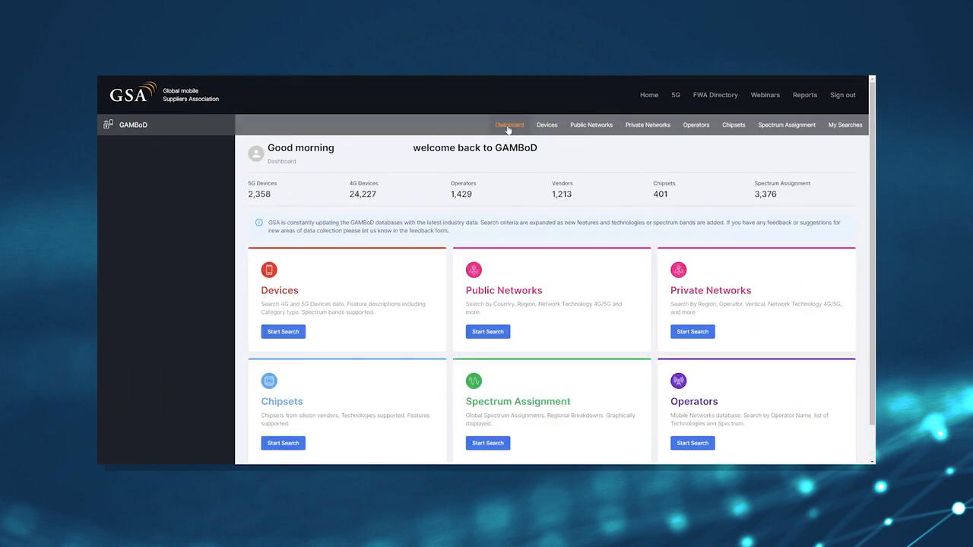
Browse Spectrum Assignment and Telecom Argentina's details, then filter to Brazil with High Range up to 32.31 GHz
left_click(786, 125)
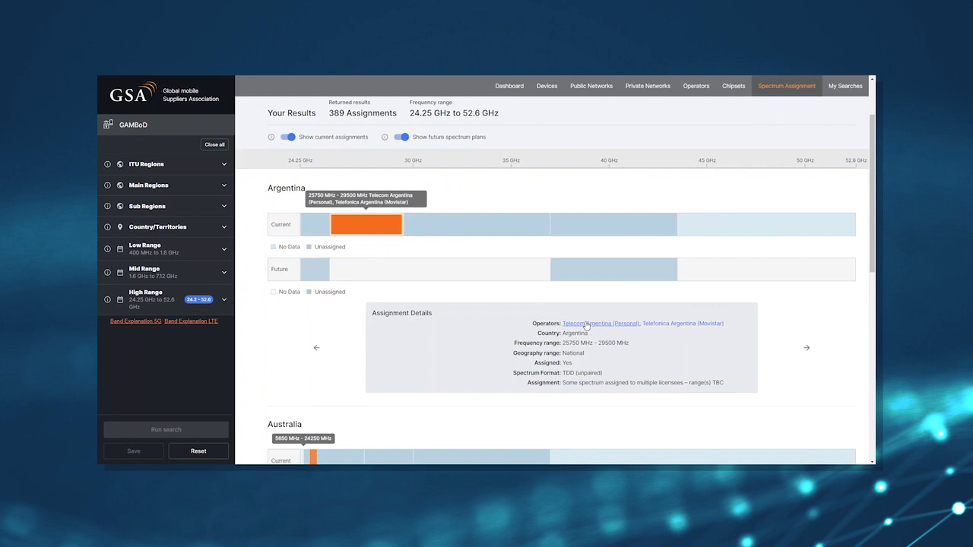
left_click(695, 85)
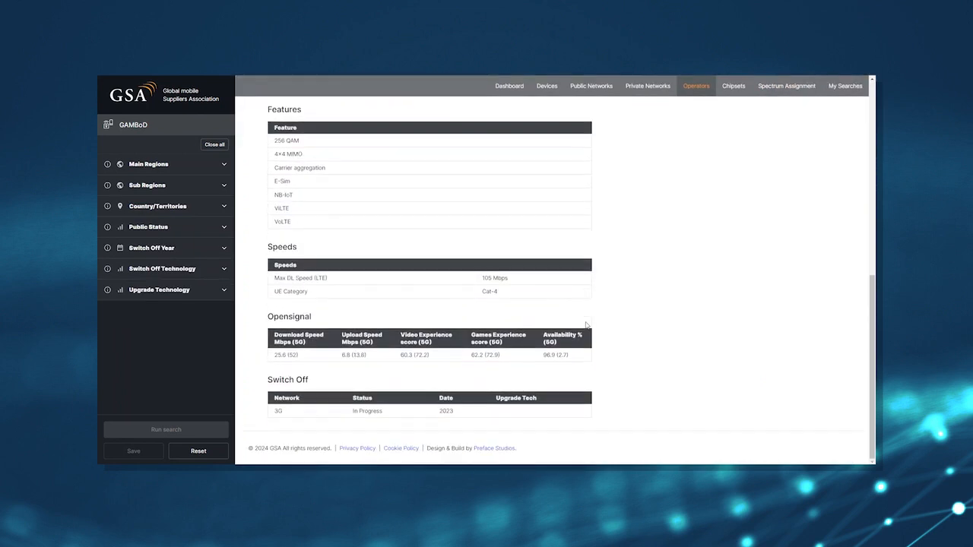
left_click(786, 85)
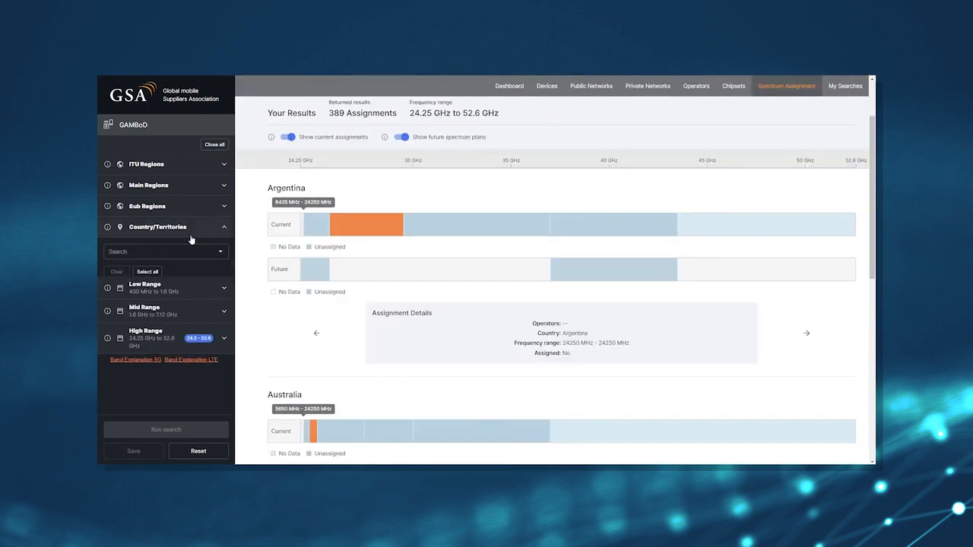
left_click(164, 252)
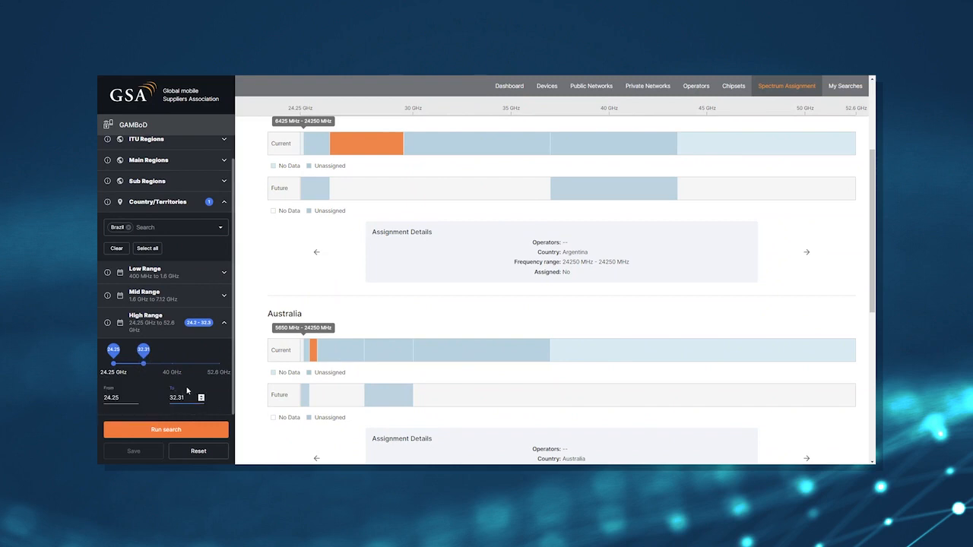
left_click(166, 429)
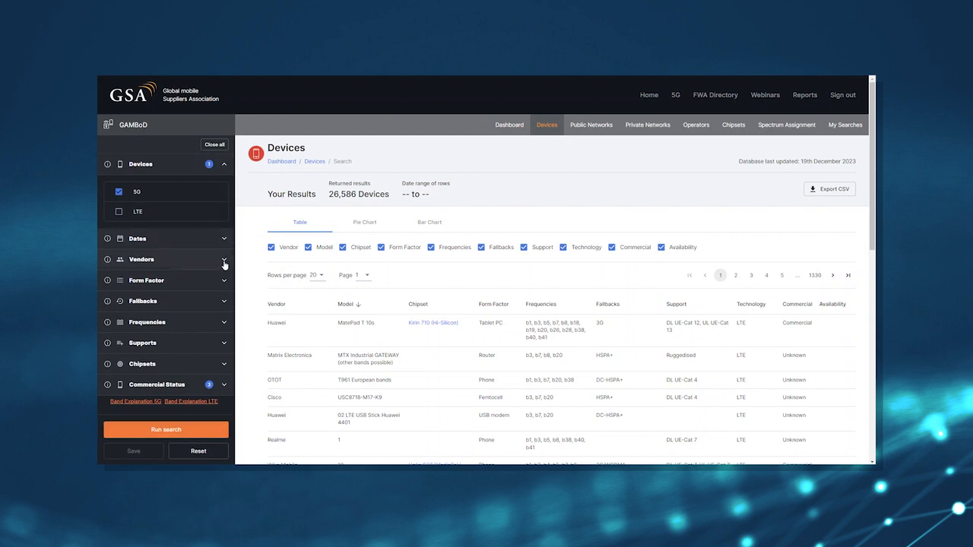
Filter 5G devices to Apple and Samsung phones on mid-band frequencies and run the search
left_click(166, 259)
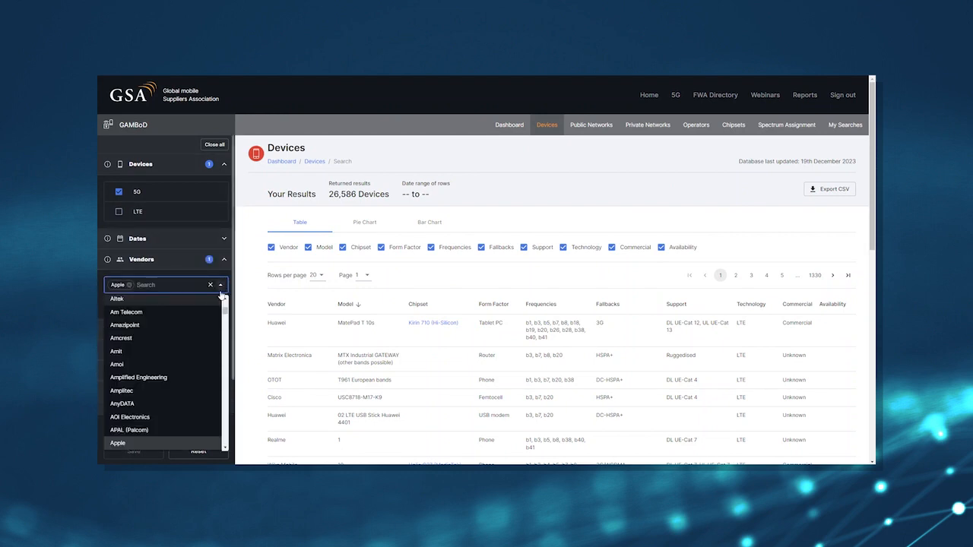
scroll("down", 3)
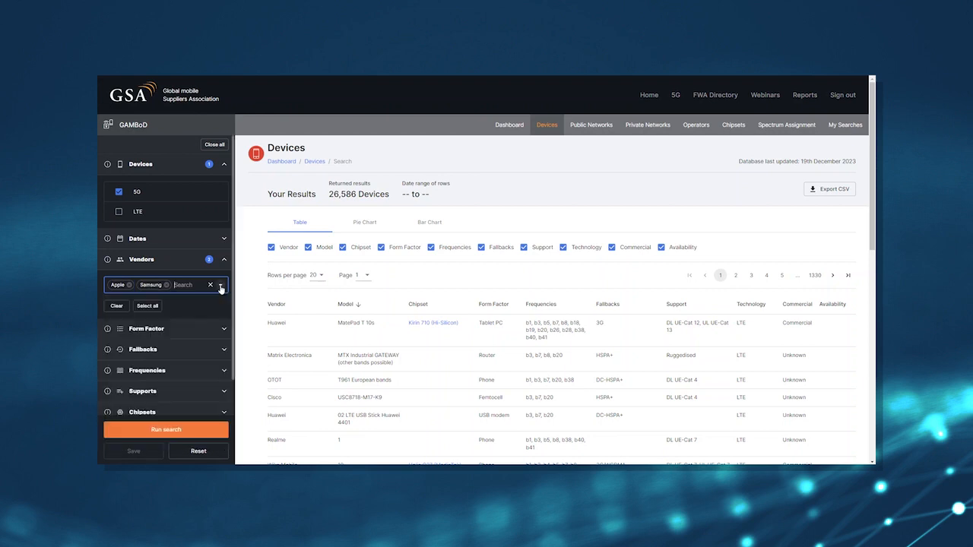
type("pho")
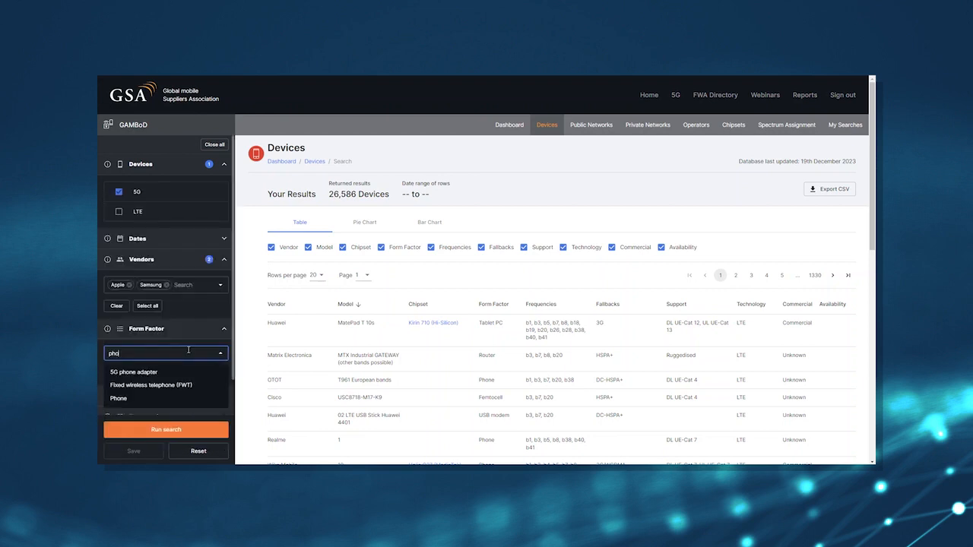
left_click(118, 398)
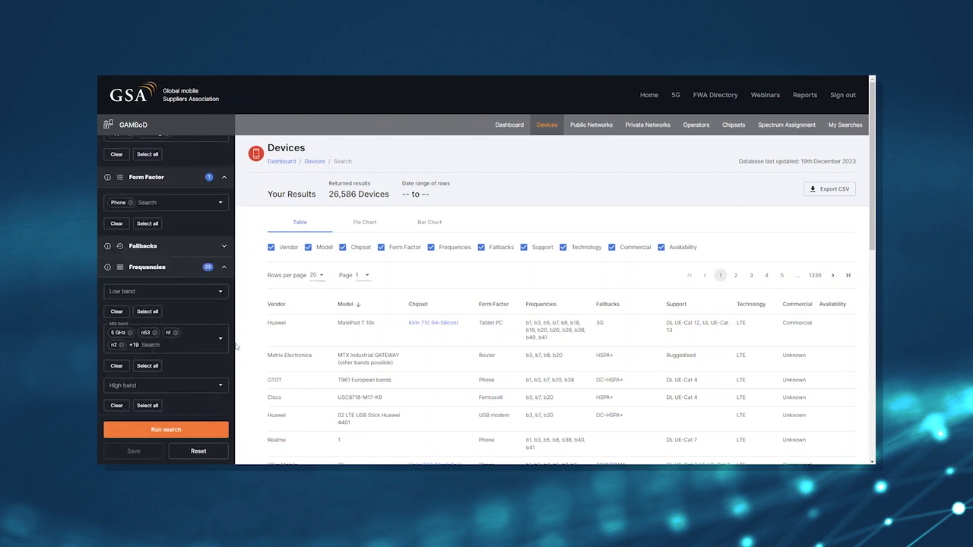
left_click(165, 430)
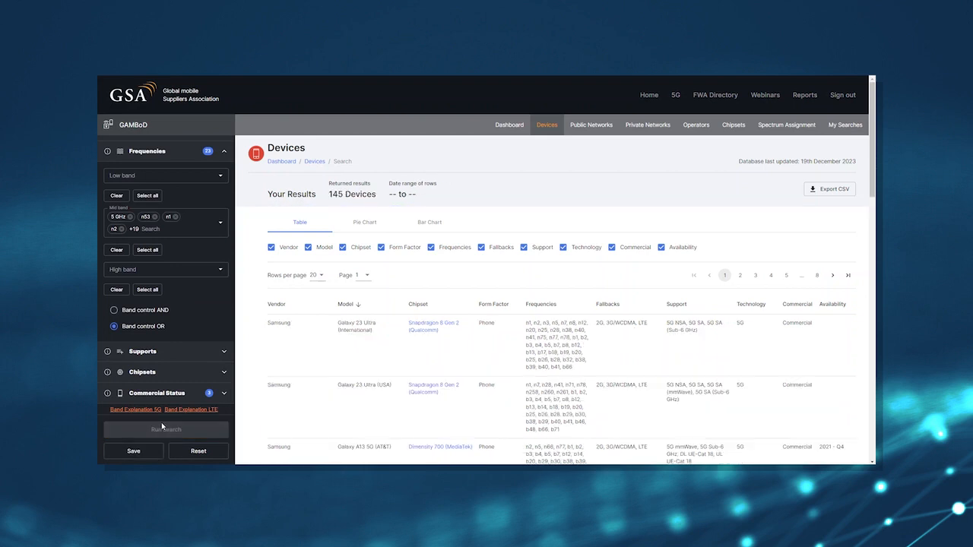
scroll("down", 3)
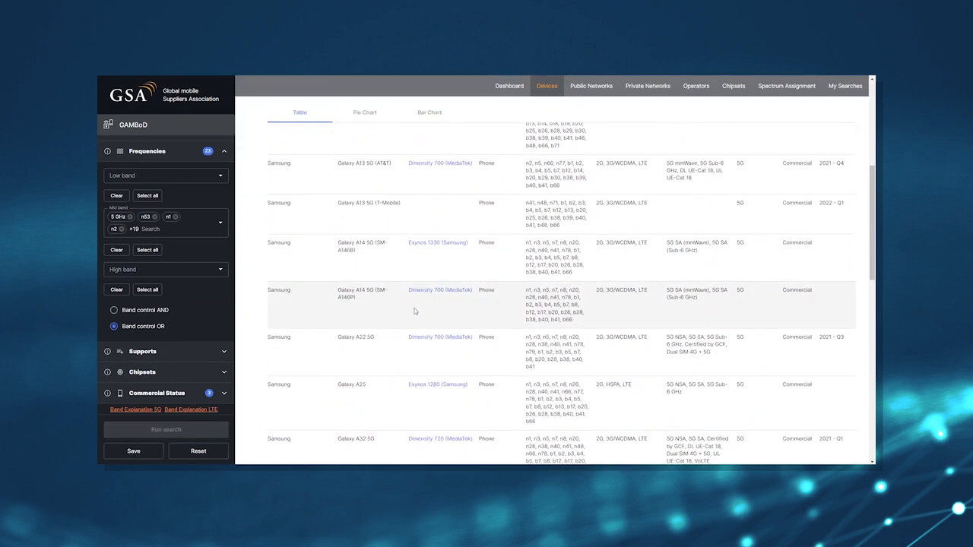
scroll("down", 3)
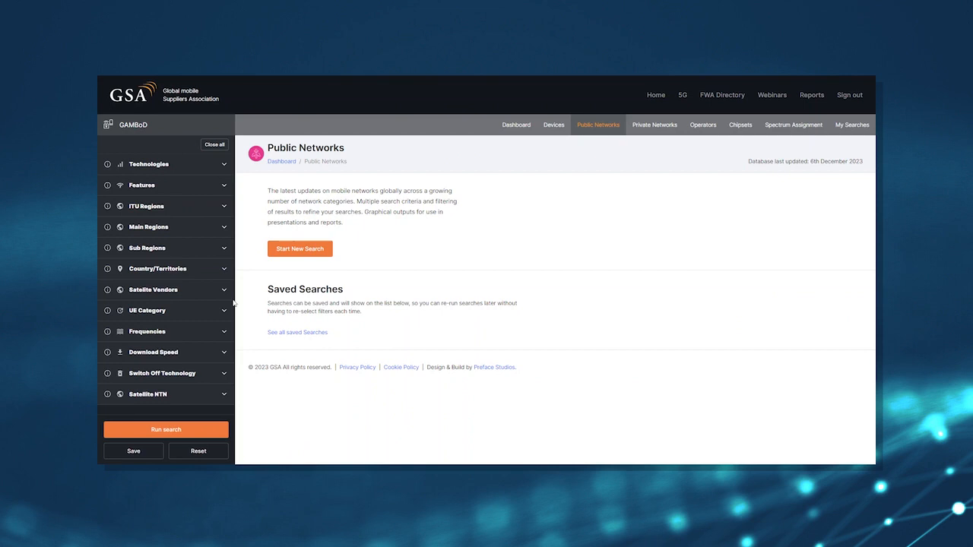
Search public networks for all satellite vendors with IoT/M2M satellite NTN, adjusting download speed
left_click(165, 164)
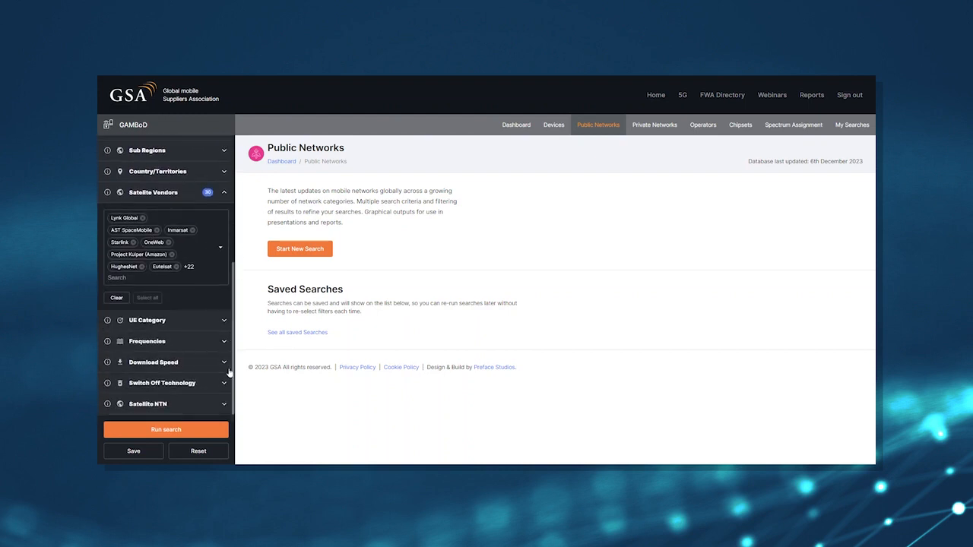
left_click(152, 361)
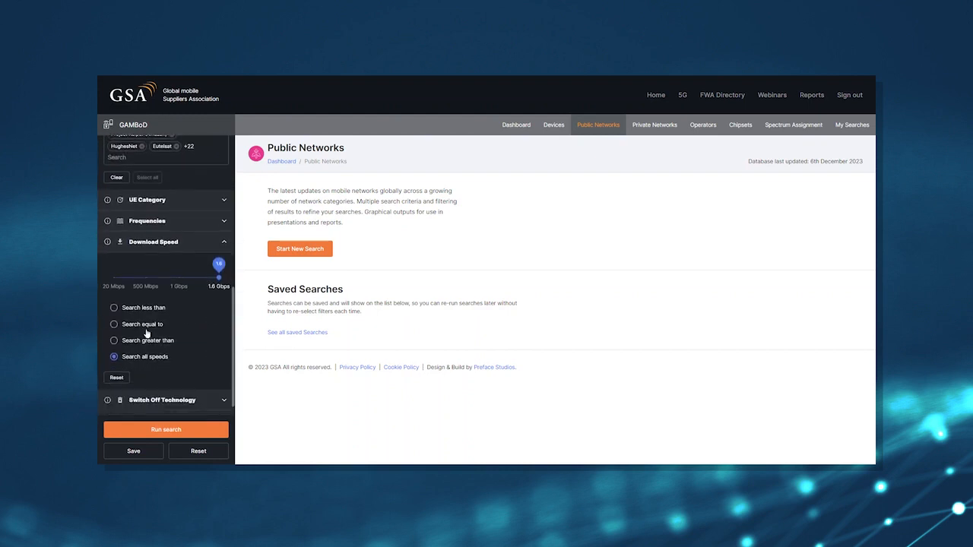
left_click_drag(219, 264, 165, 264)
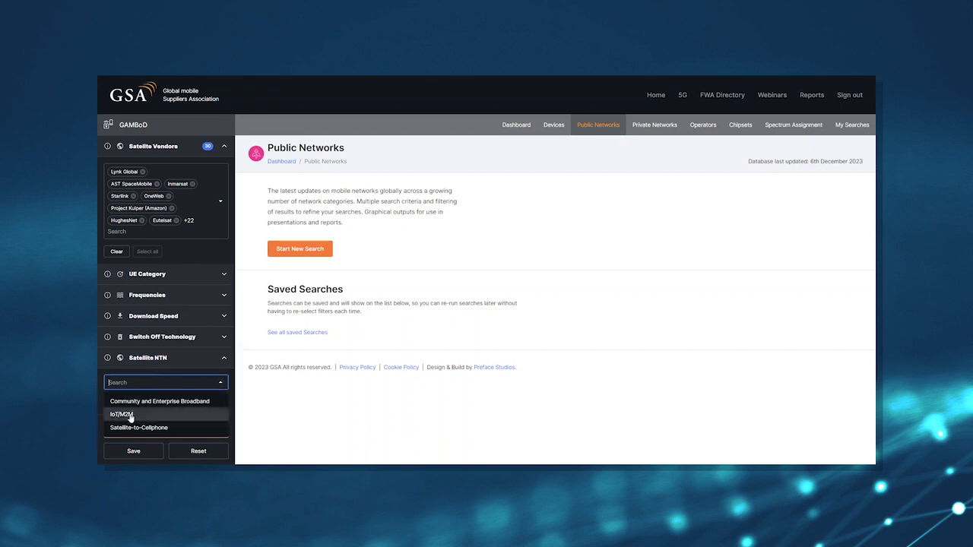
left_click(122, 414)
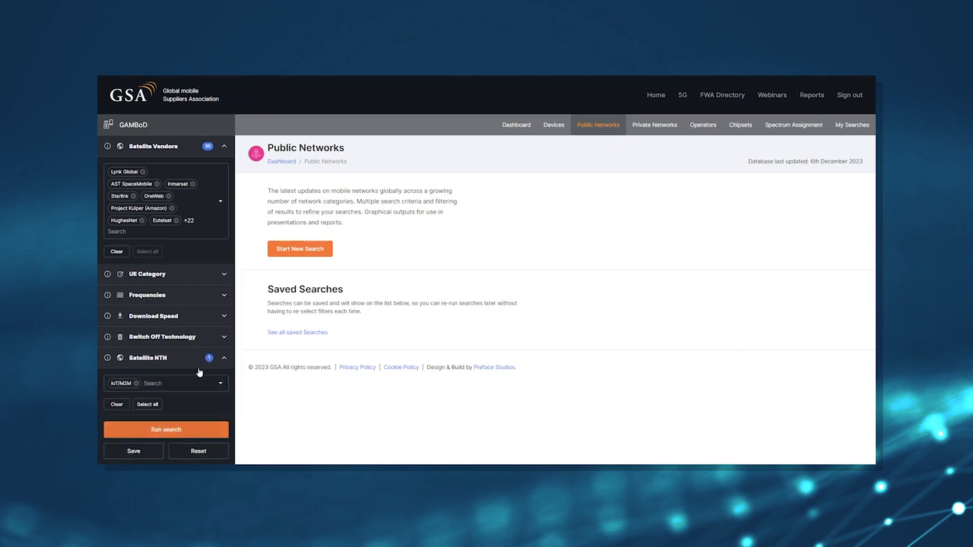
left_click(166, 430)
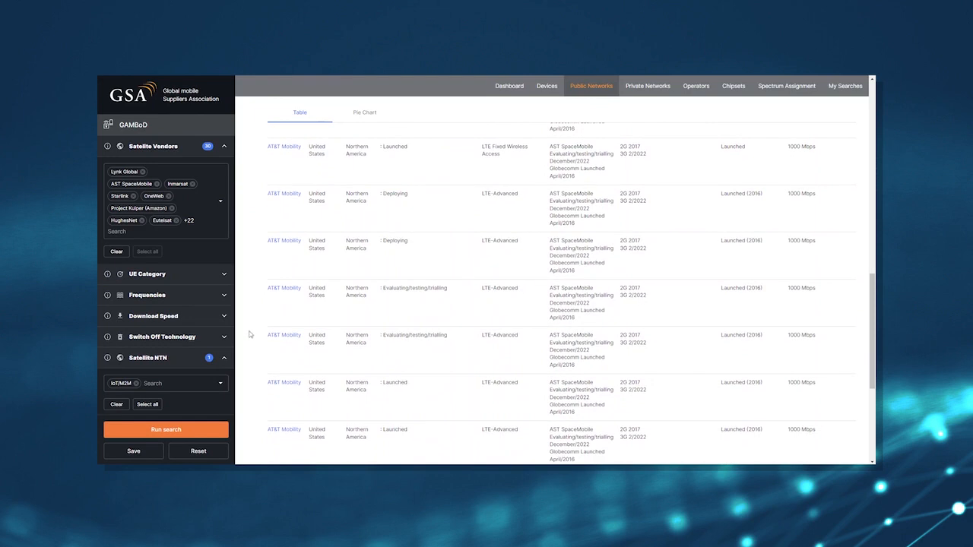
scroll("up", 3)
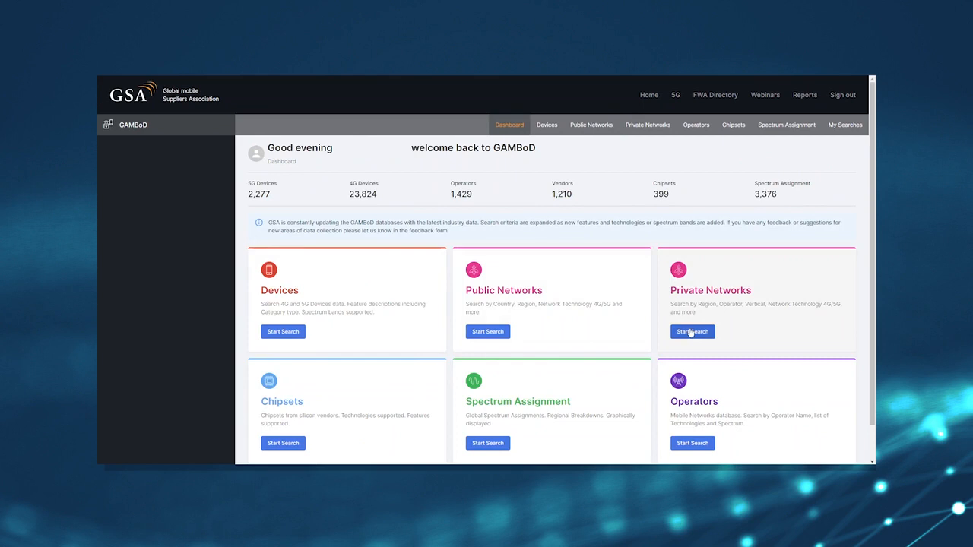
Search private networks with EMEA region, Smart city vertical and band b48, yielding 3 customers
left_click(692, 332)
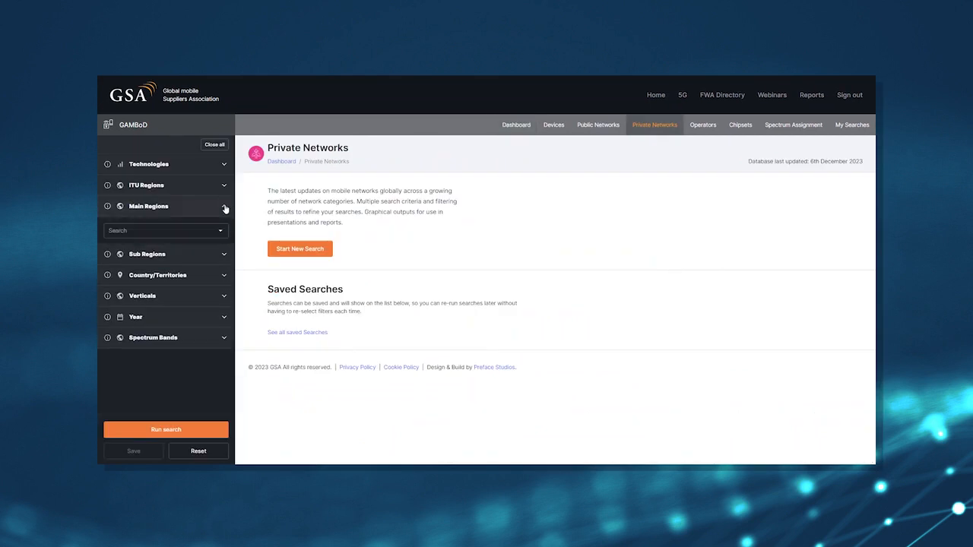
left_click(148, 206)
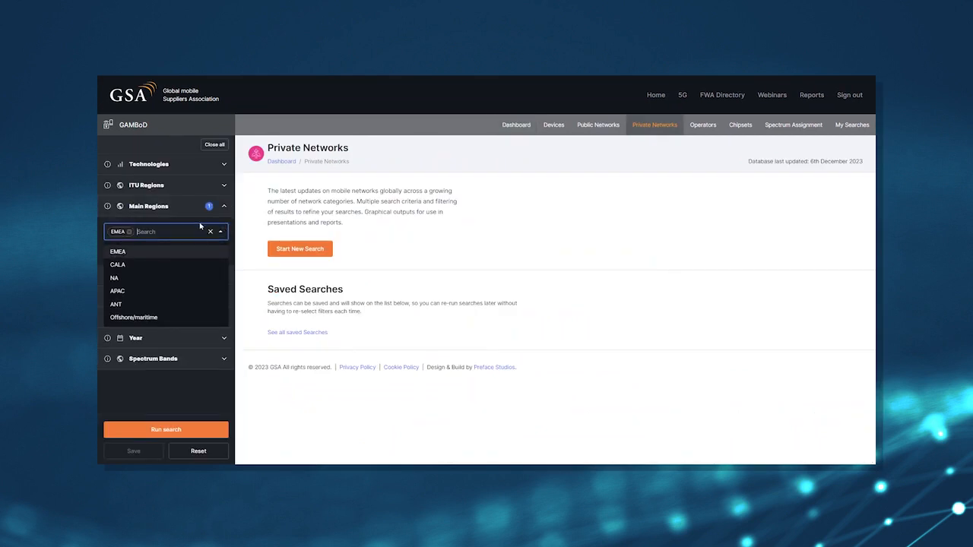
left_click(117, 291)
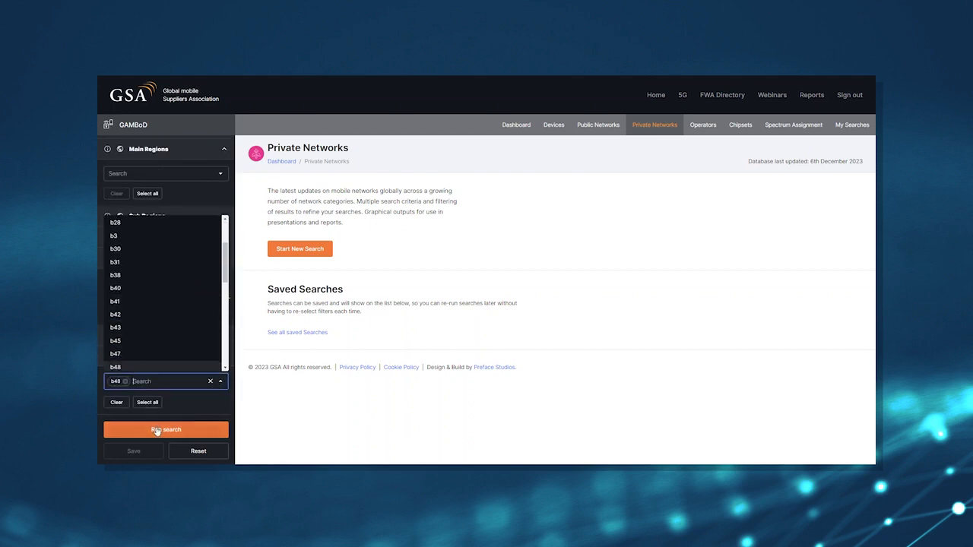
left_click(165, 430)
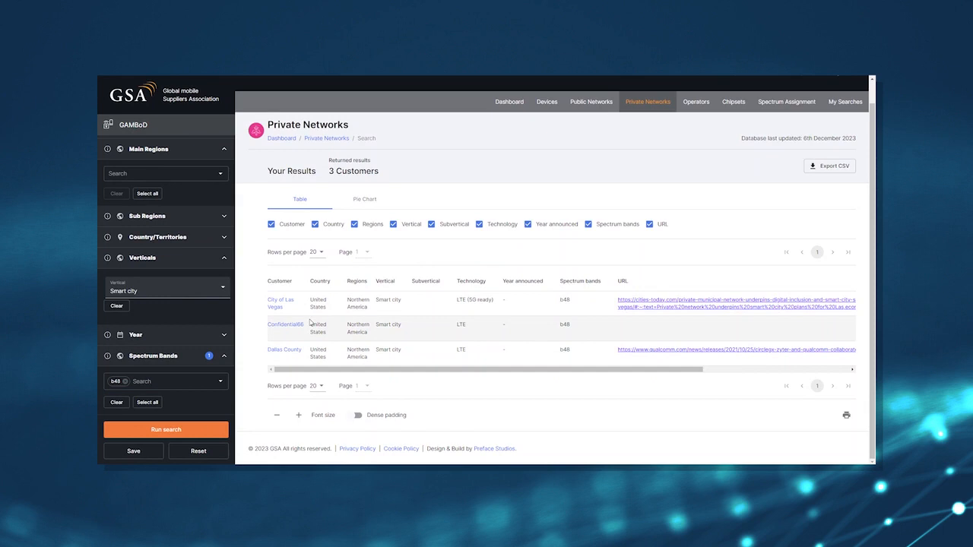